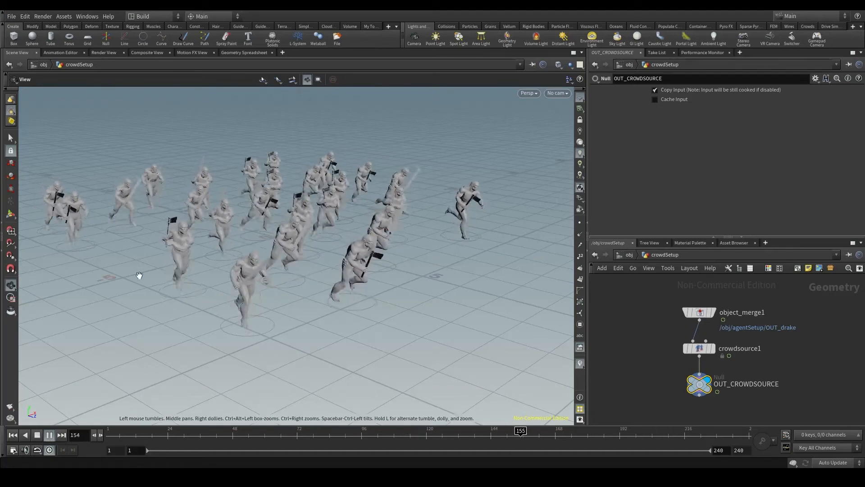
# Stop playback, rewind to frame 1 and go up to the /obj scene level.
pyautogui.click(49, 434)
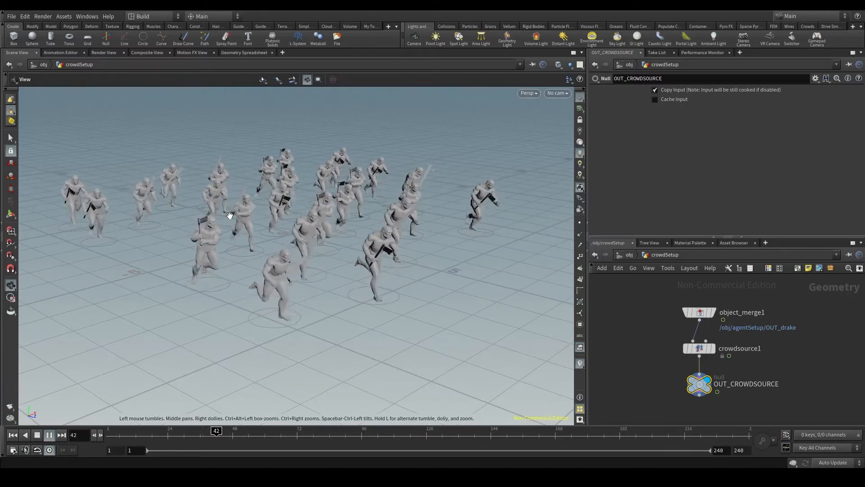
pyautogui.click(49, 434)
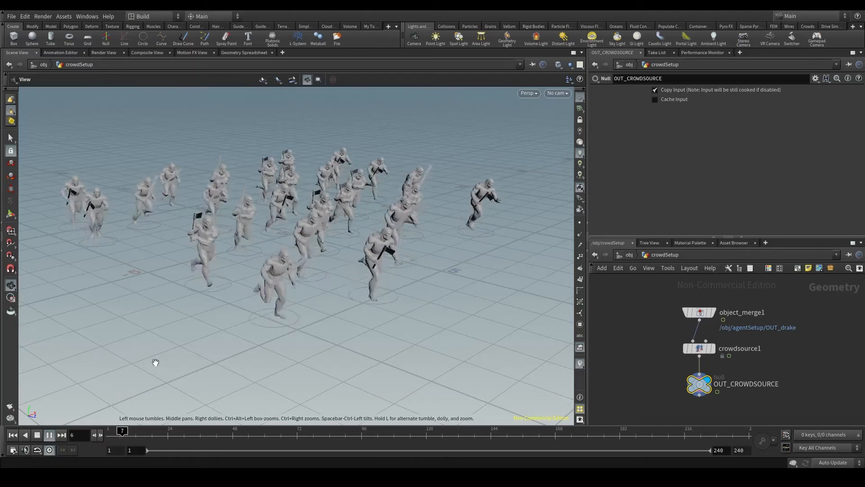
pyautogui.click(48, 434)
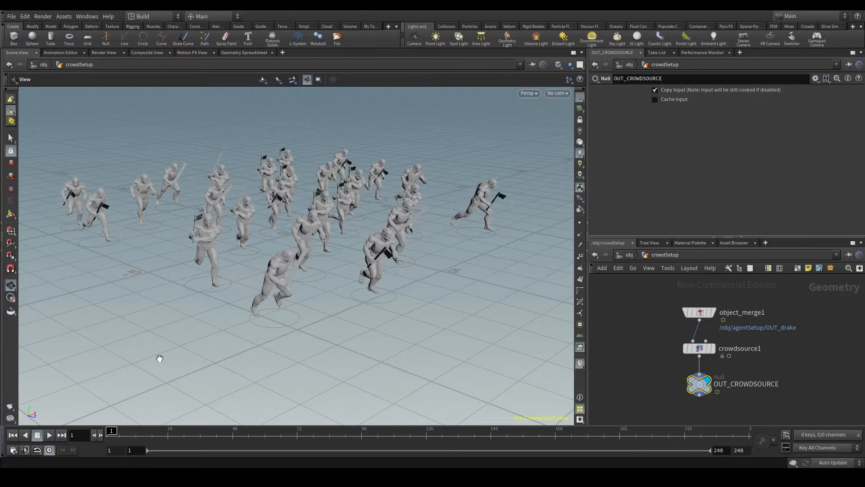
pyautogui.moveTo(303, 198)
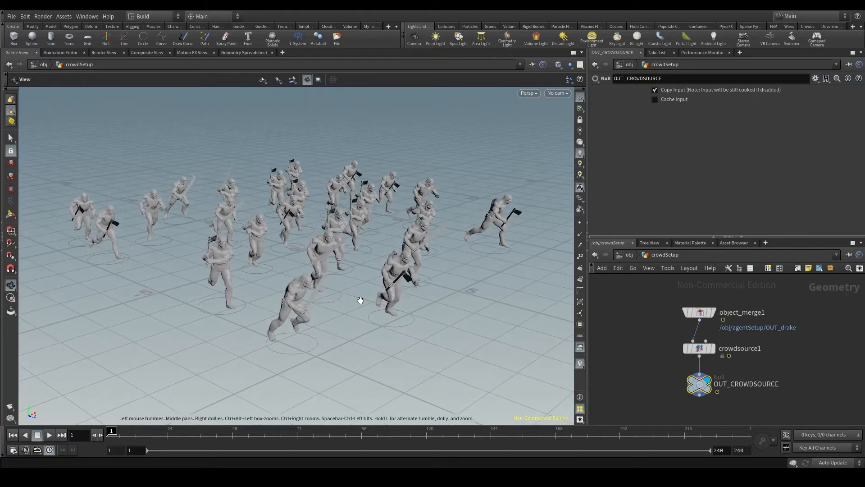
pyautogui.moveTo(228, 287)
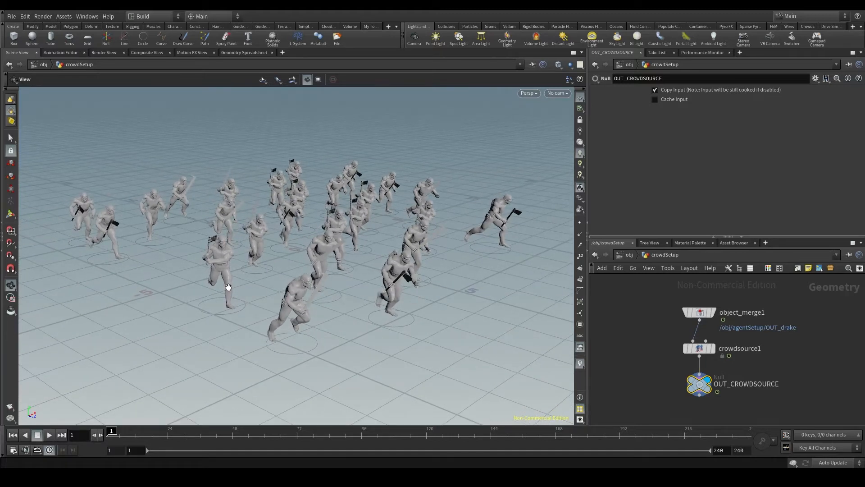
pyautogui.click(49, 435)
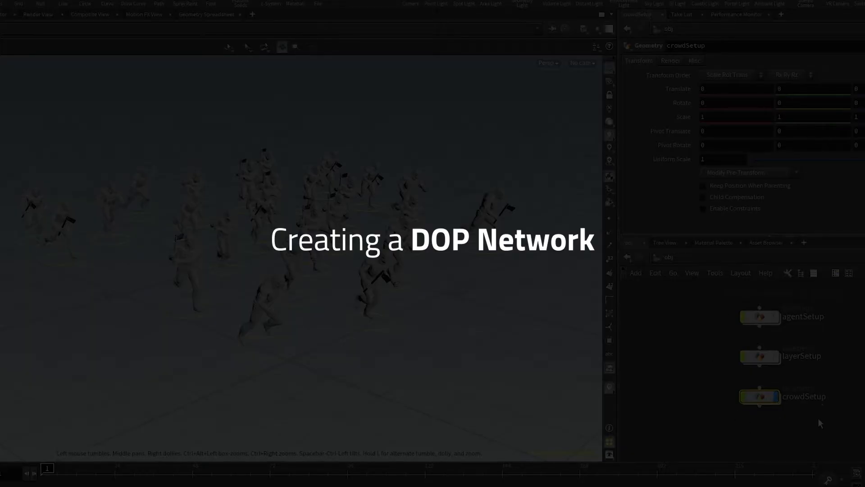
# Place a new DOP Network node, dopnet1, below crowdSetup at scene level.
pyautogui.press('Tab')
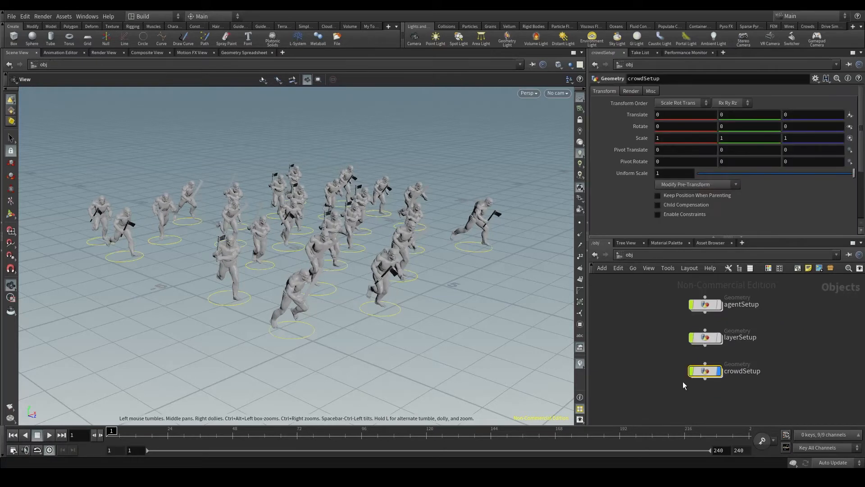
pyautogui.press('Tab')
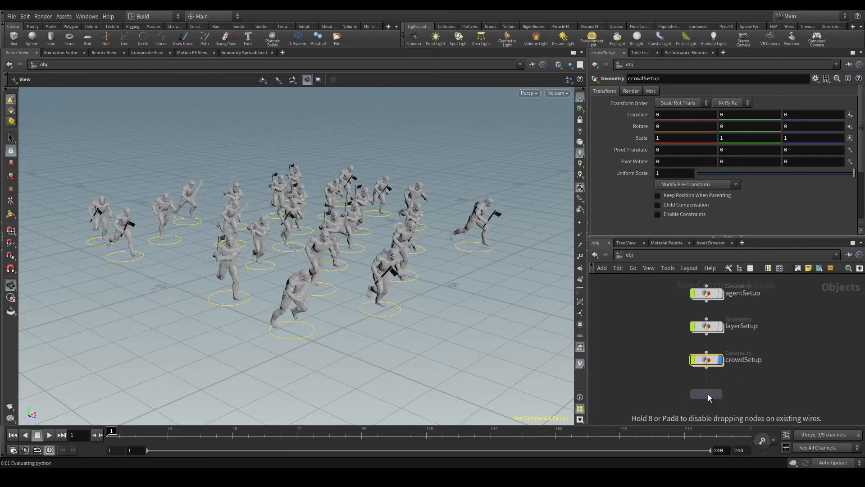
pyautogui.click(707, 394)
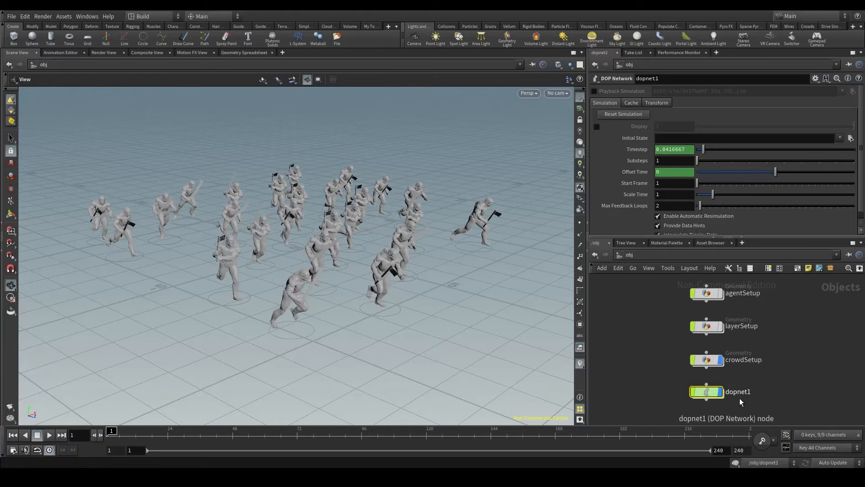
pyautogui.moveTo(763, 414)
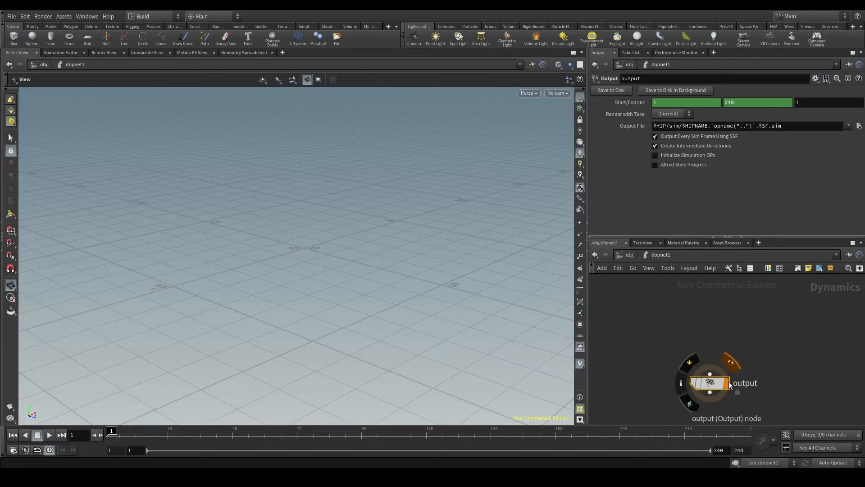
pyautogui.moveTo(728, 371)
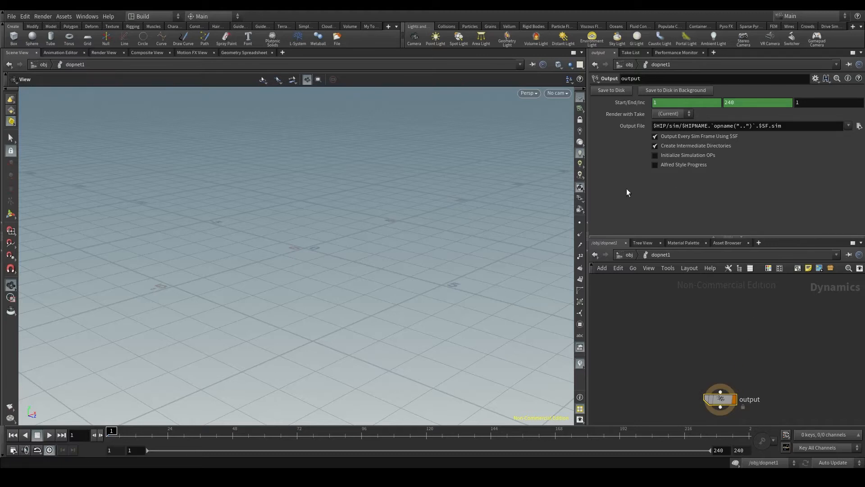
pyautogui.moveTo(725, 354)
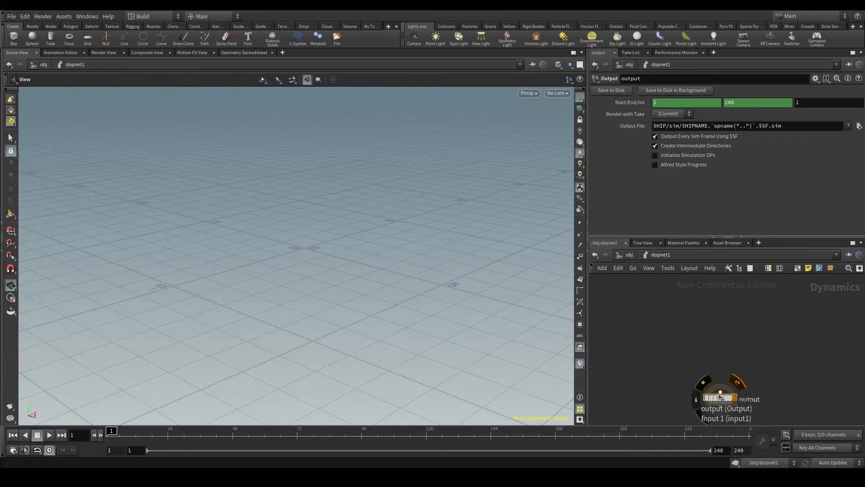
pyautogui.moveTo(721, 336)
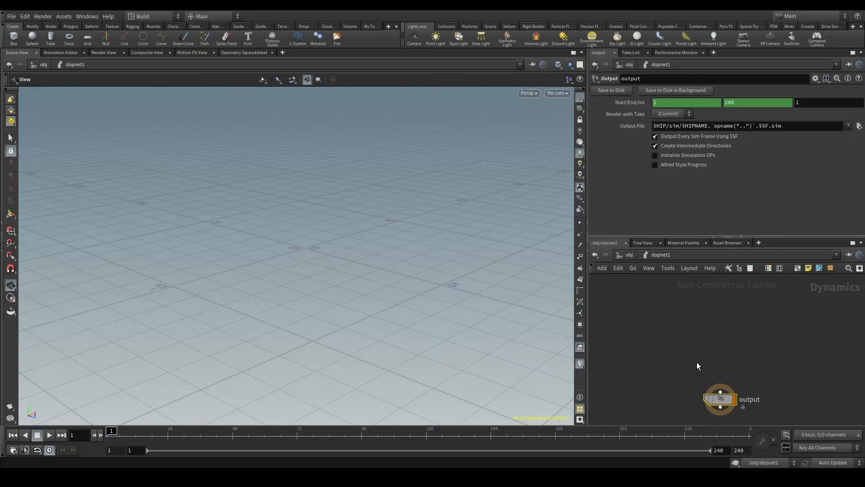
pyautogui.moveTo(714, 329)
pyautogui.write('cro sol')
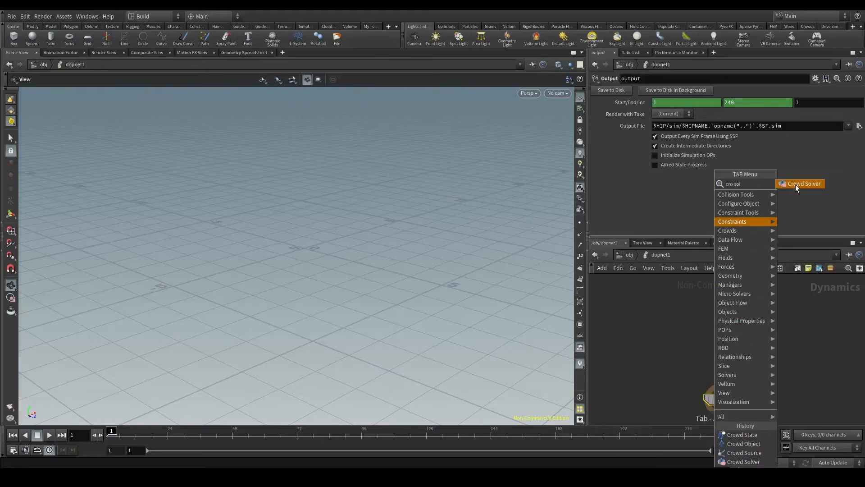
# Add a Crowd Solver wired to the output and a Crowd Source node in dopnet1.
pyautogui.click(803, 183)
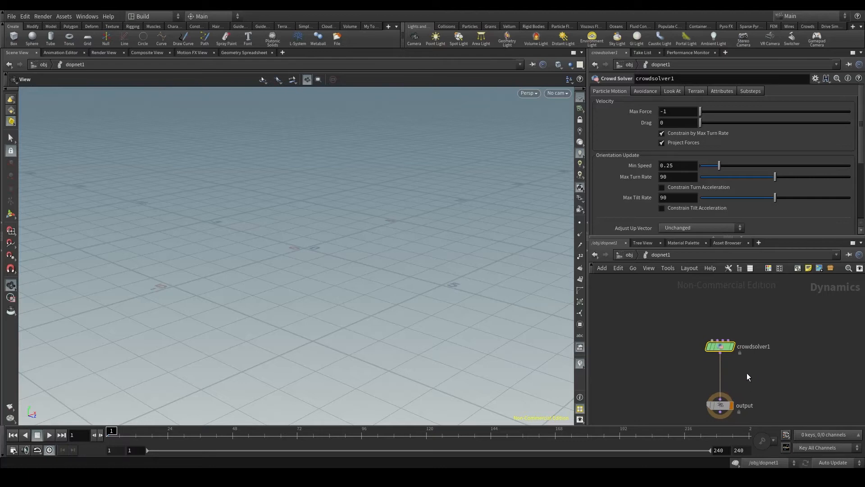
pyautogui.moveTo(787, 313)
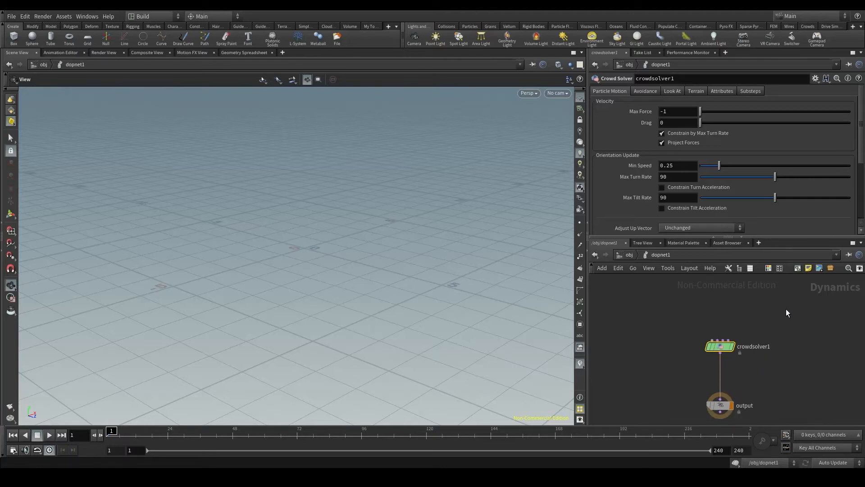
pyautogui.press('tab')
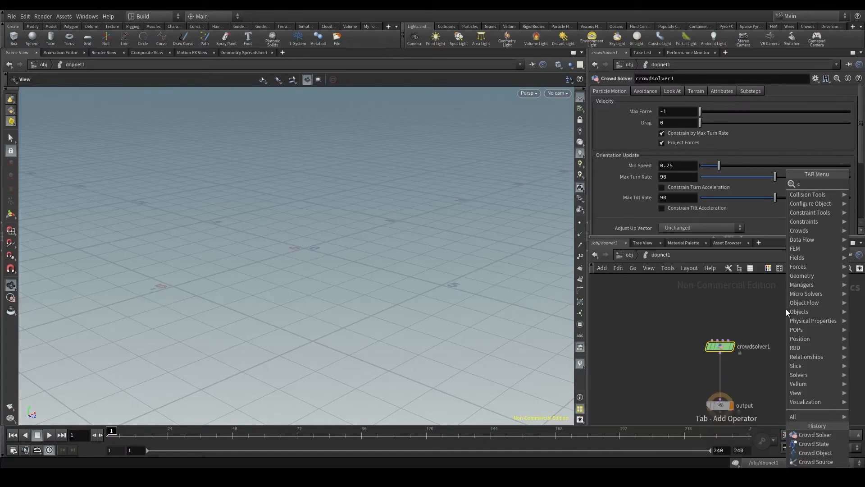
pyautogui.write('rowd sour')
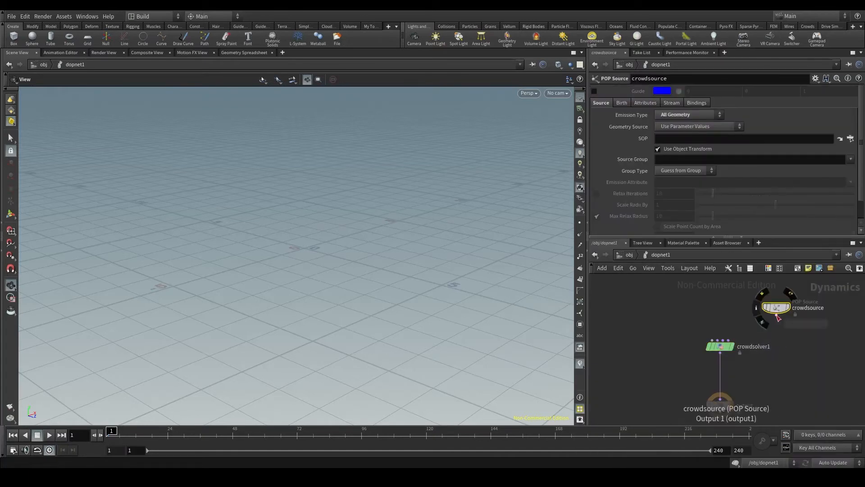
pyautogui.moveTo(778, 319)
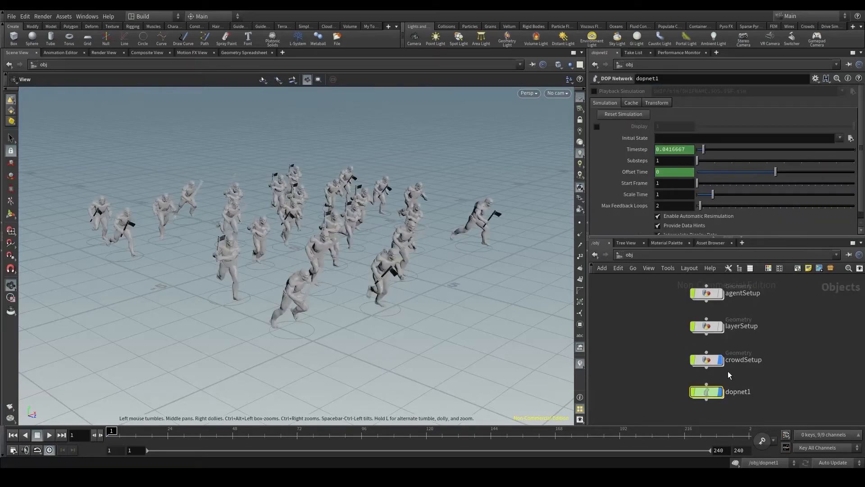
# Inspect crowdsource1 inside crowdSetup, then return into the DOP network.
pyautogui.doubleClick(706, 359)
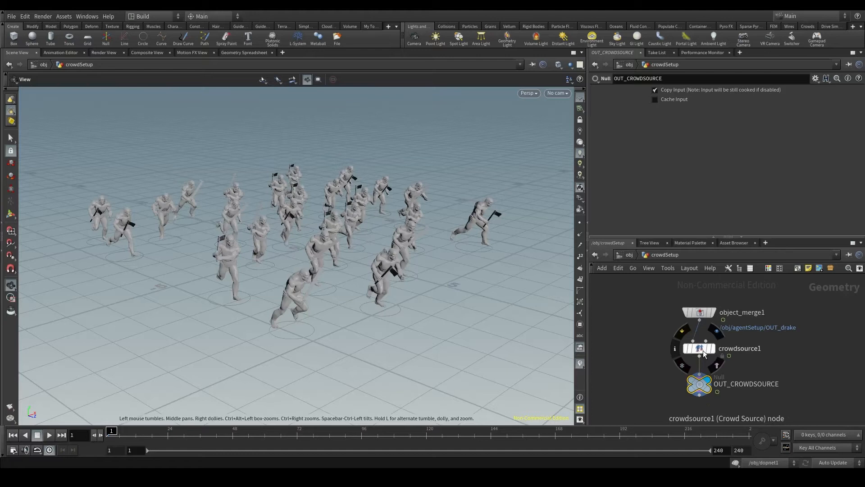
pyautogui.click(699, 348)
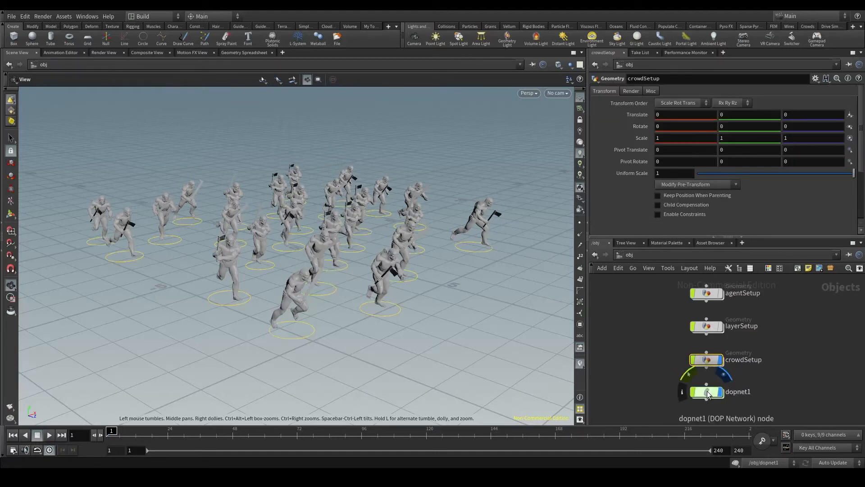
pyautogui.doubleClick(709, 392)
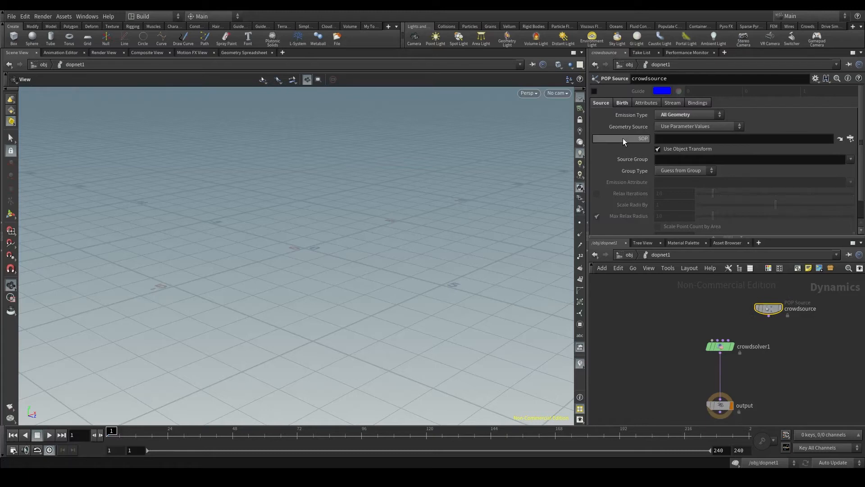
# Set the crowd source SOP path to /obj/crowdSetup/OUT_CROWDSOURCE.
pyautogui.click(850, 138)
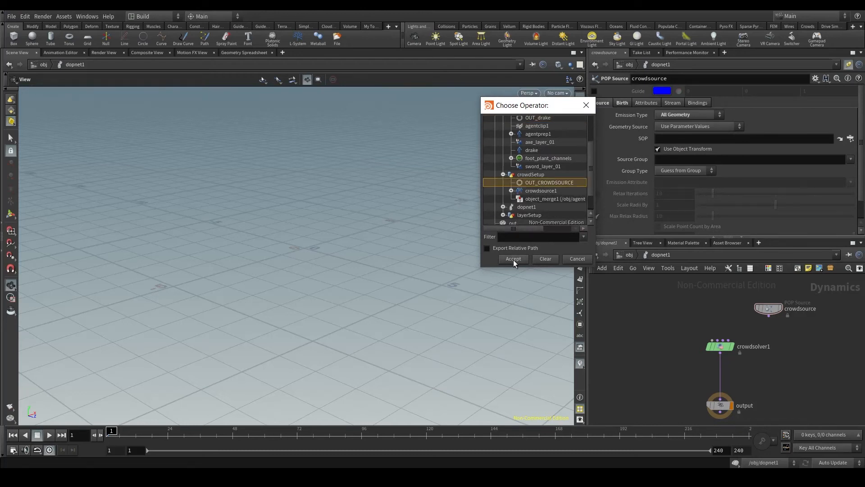
pyautogui.click(513, 259)
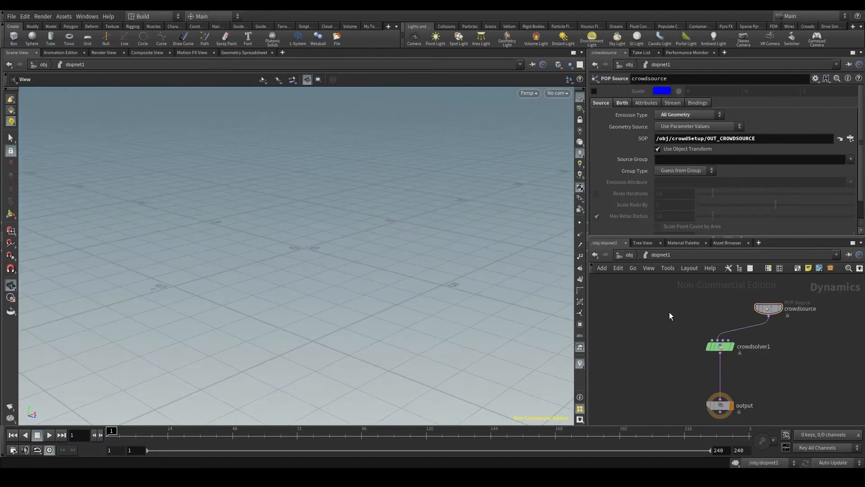
# Add a Crowd Object and wire it with the crowd source into crowdsolver1.
pyautogui.press('Tab')
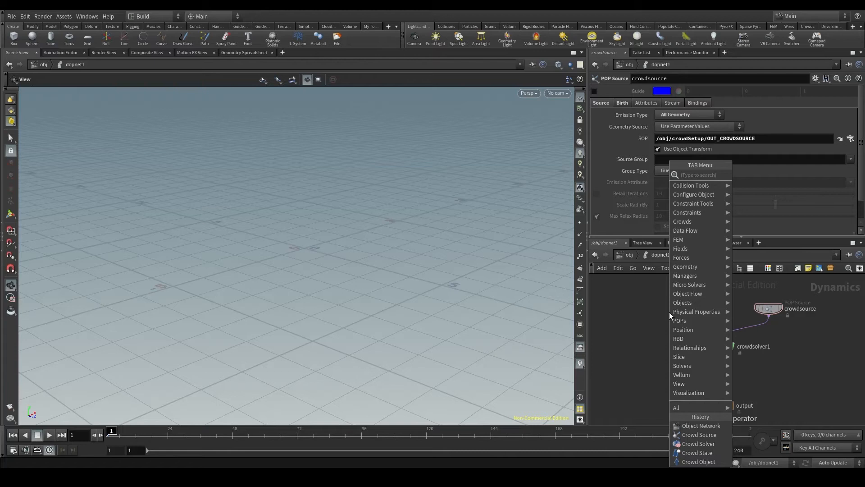
pyautogui.write('crowd')
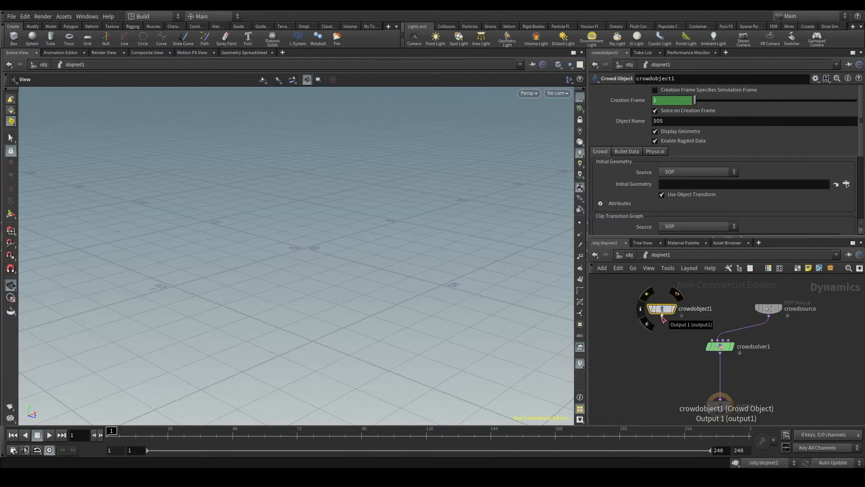
pyautogui.click(662, 317)
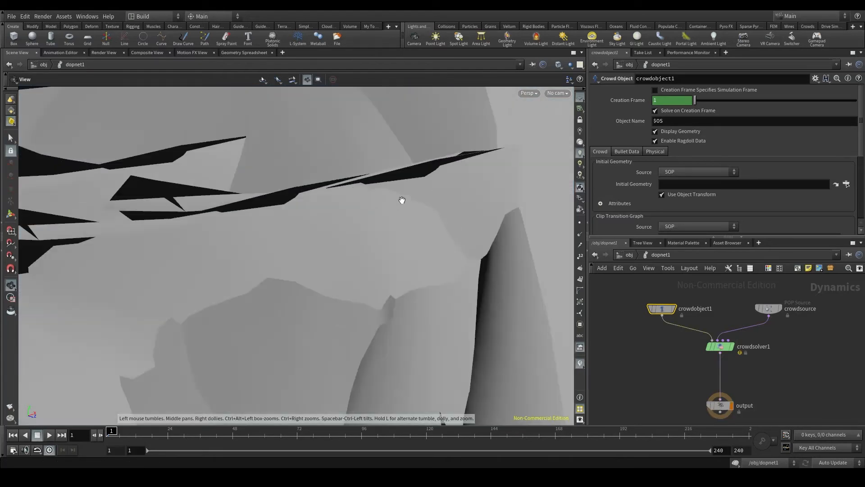
pyautogui.moveTo(403, 200); pyautogui.dragTo(402, 192)
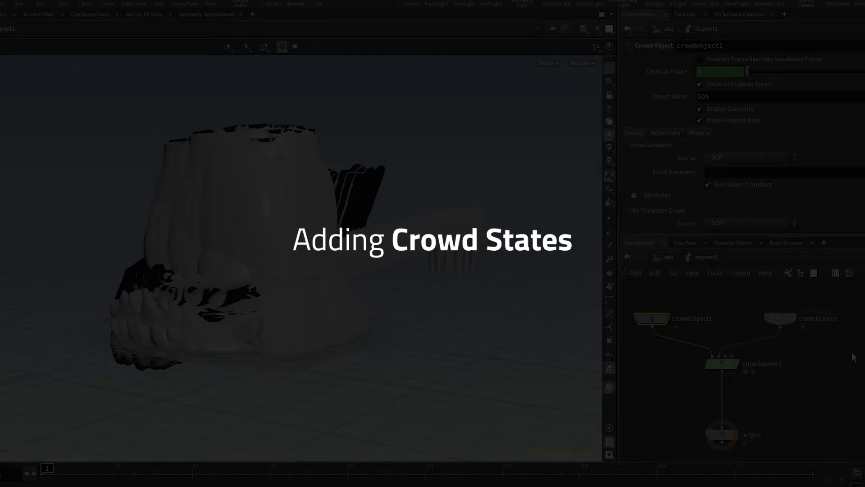
pyautogui.press('Tab')
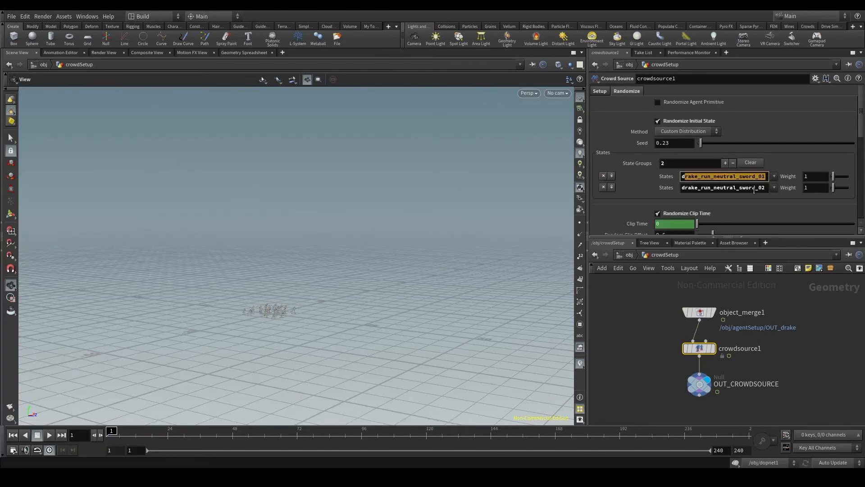
pyautogui.click(594, 254)
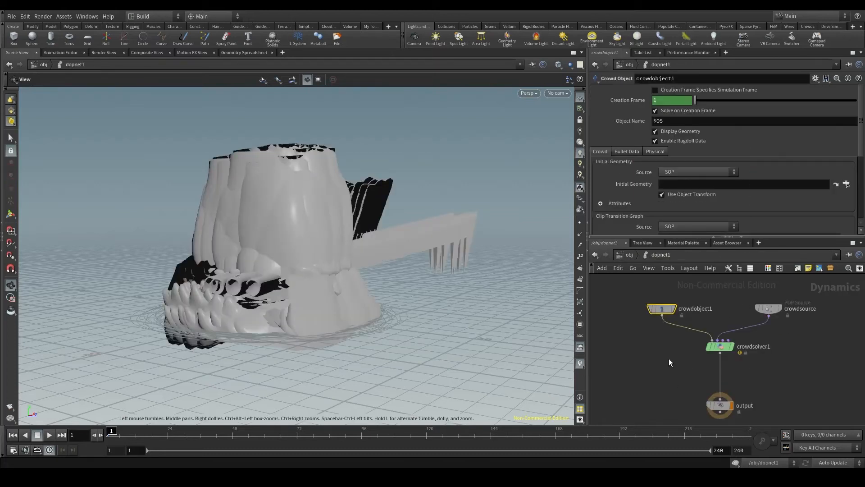
pyautogui.moveTo(729, 366)
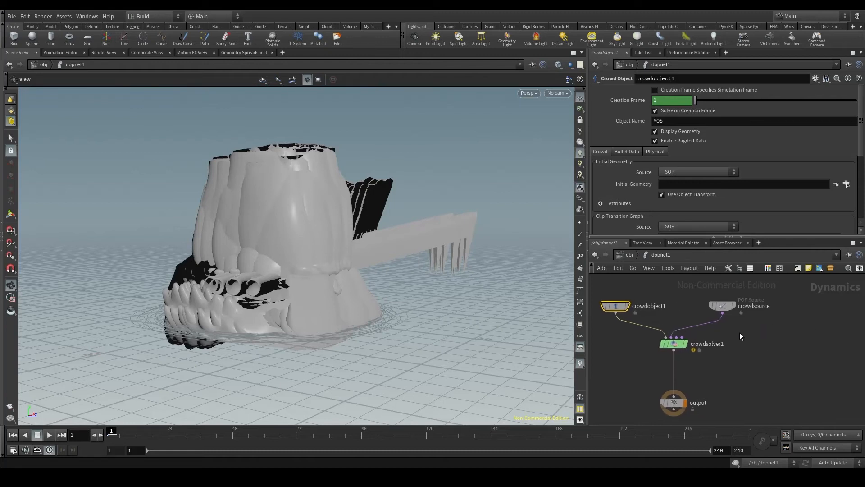
pyautogui.moveTo(741, 371)
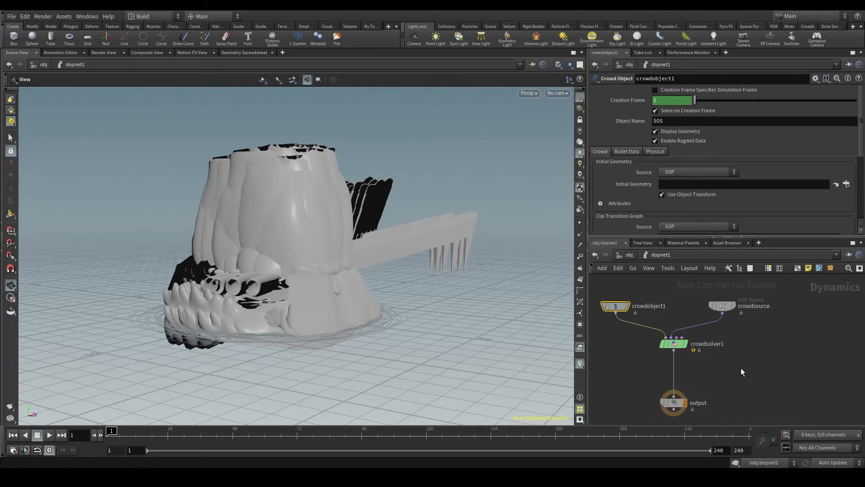
pyautogui.moveTo(792, 328)
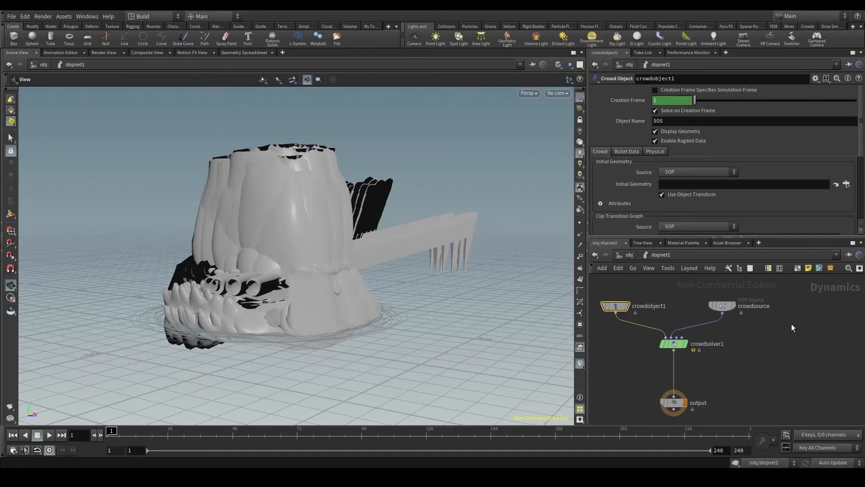
pyautogui.moveTo(790, 347)
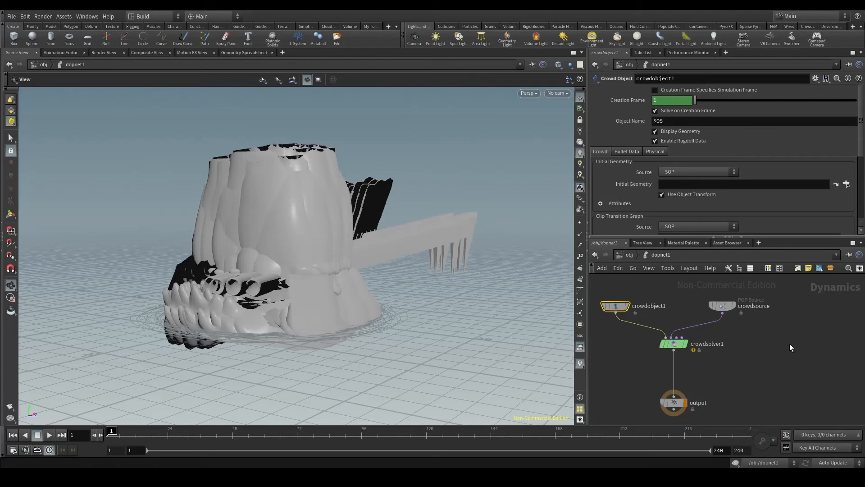
pyautogui.moveTo(791, 348)
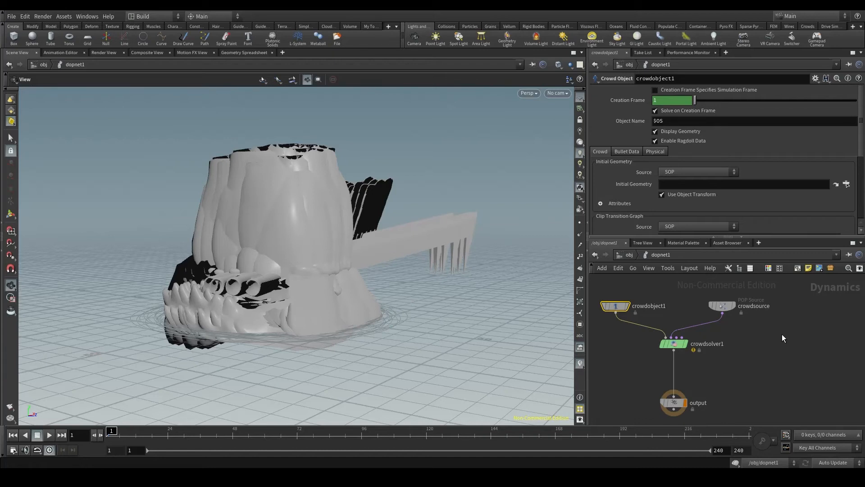
pyautogui.press('Tab')
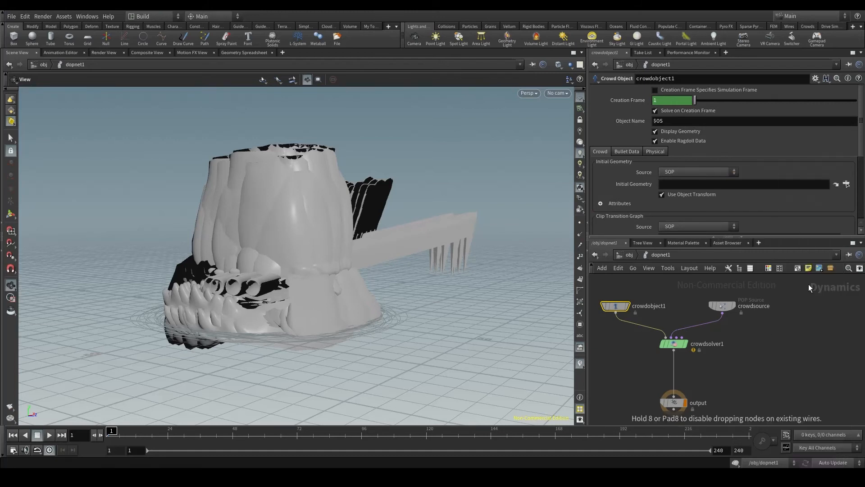
# Place a Crowd State beside the crowd source and rename it drake_run_neutral_sword_01.
pyautogui.click(790, 313)
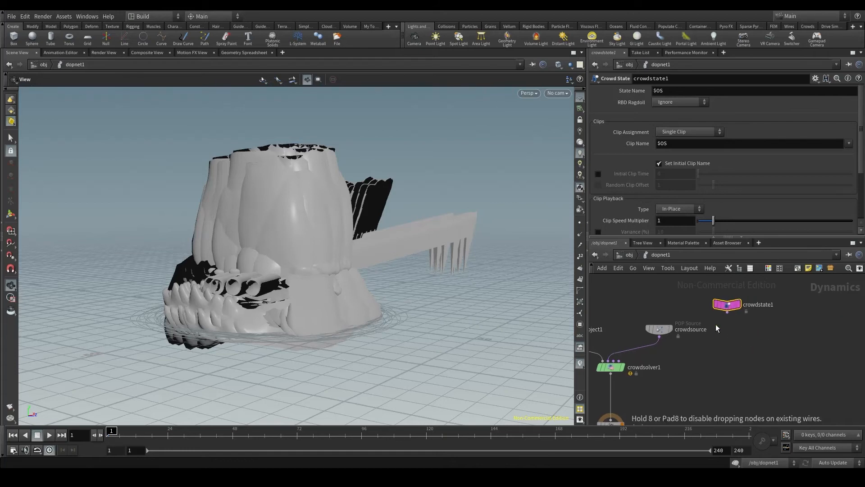
pyautogui.moveTo(727, 303); pyautogui.dragTo(731, 329)
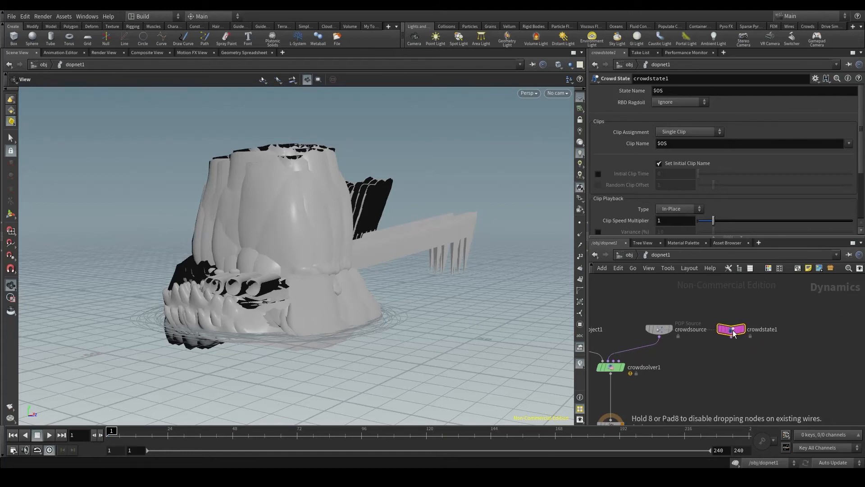
pyautogui.doubleClick(763, 329)
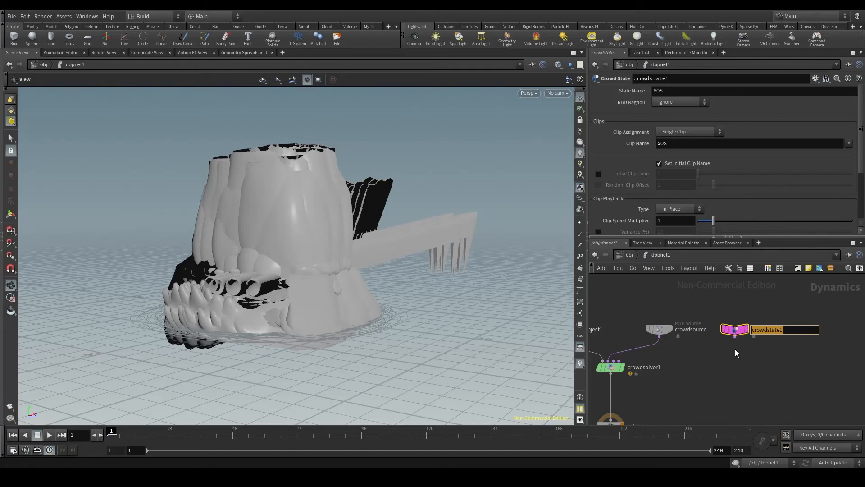
pyautogui.write('drake_run')
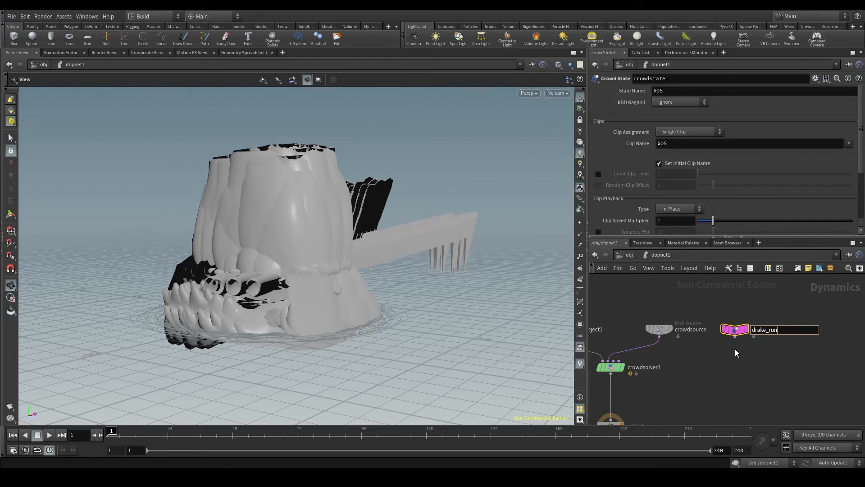
pyautogui.write('_neutral_')
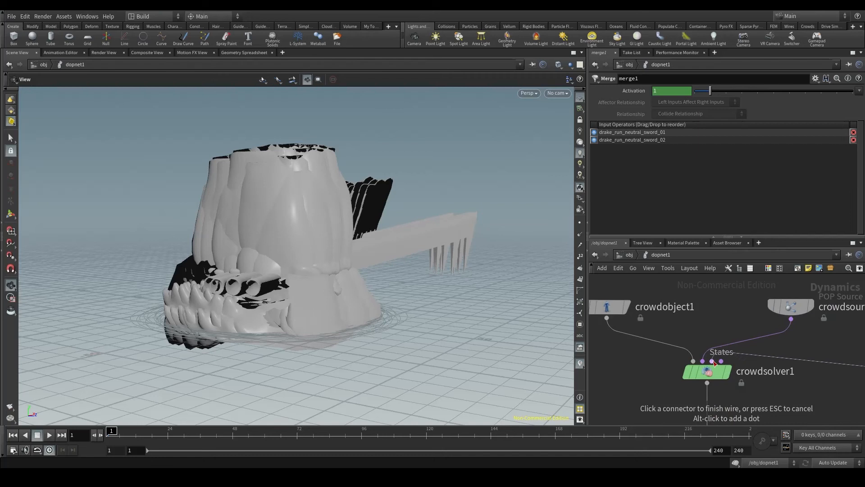
pyautogui.moveTo(712, 363)
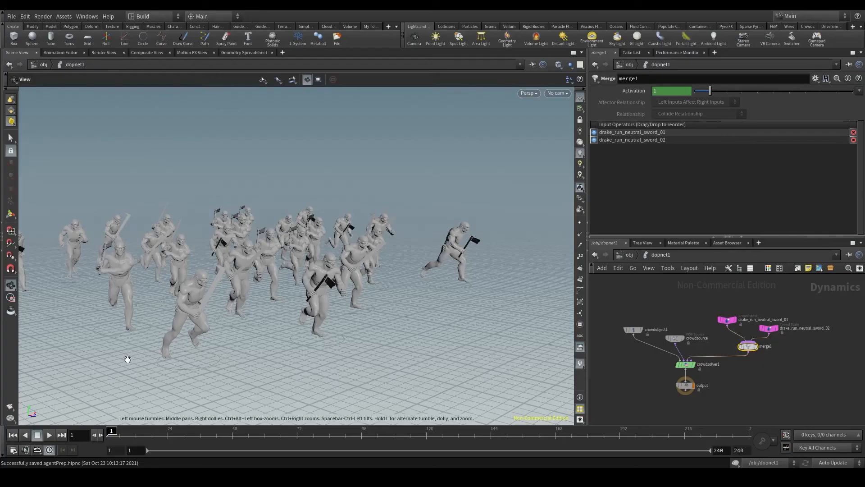
# Play the crowd simulation and scrub through the frames to review the agents.
pyautogui.click(49, 435)
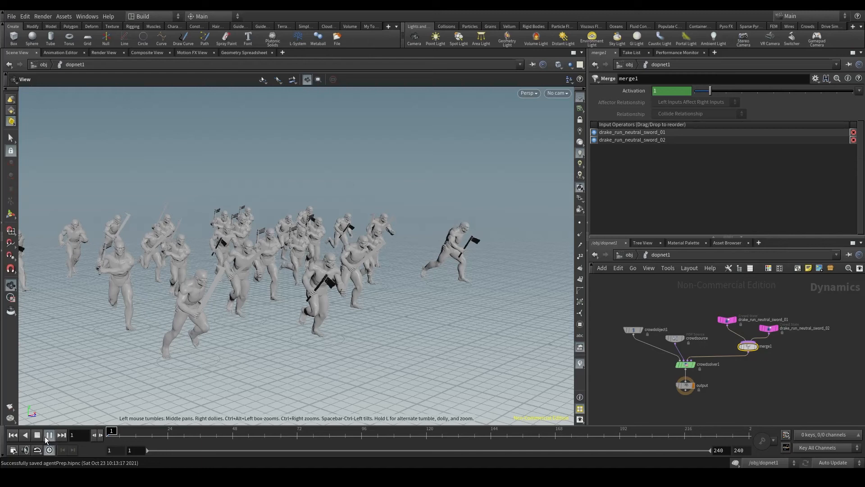
pyautogui.click(48, 434)
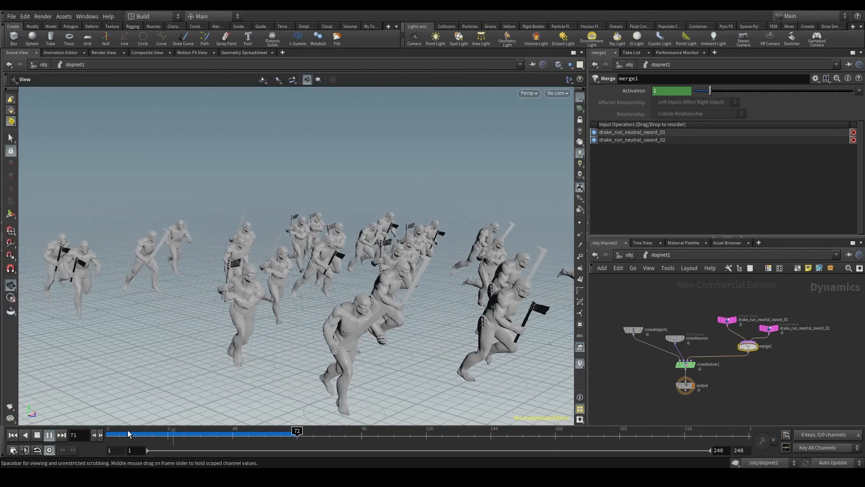
pyautogui.moveTo(296, 434); pyautogui.dragTo(356, 435)
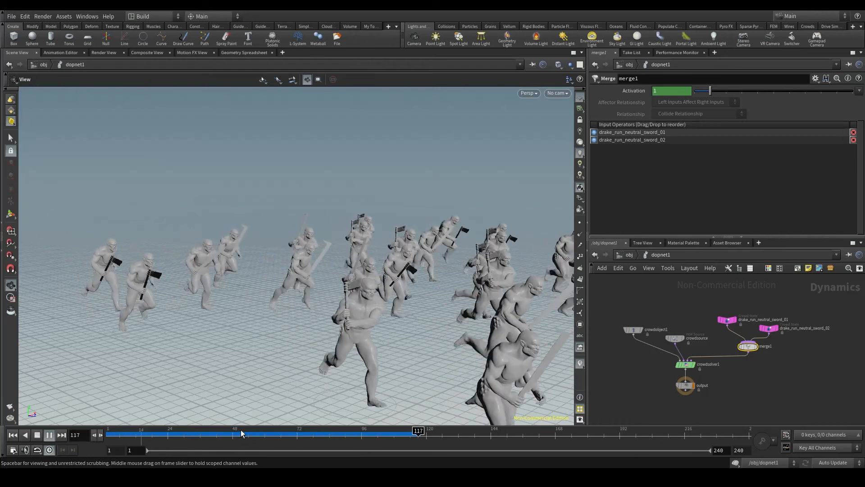
pyautogui.moveTo(418, 433); pyautogui.dragTo(477, 434)
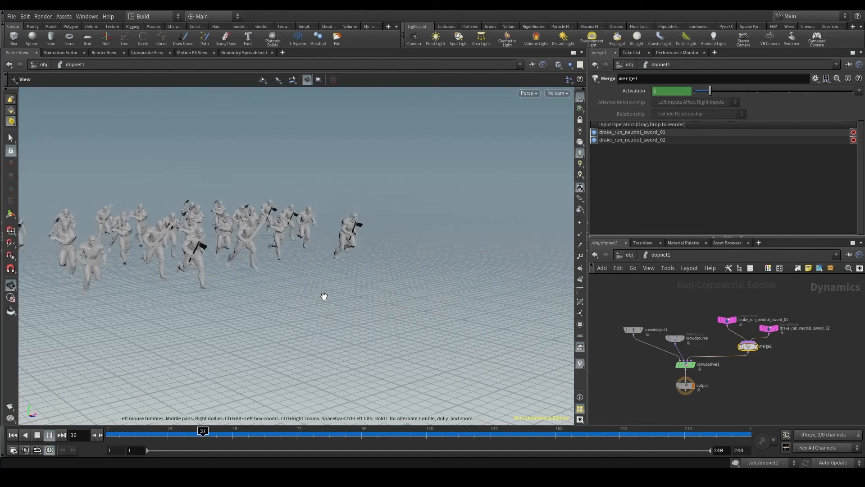
# Rewind and replay the simulation to check the properly sized running agents.
pyautogui.click(48, 434)
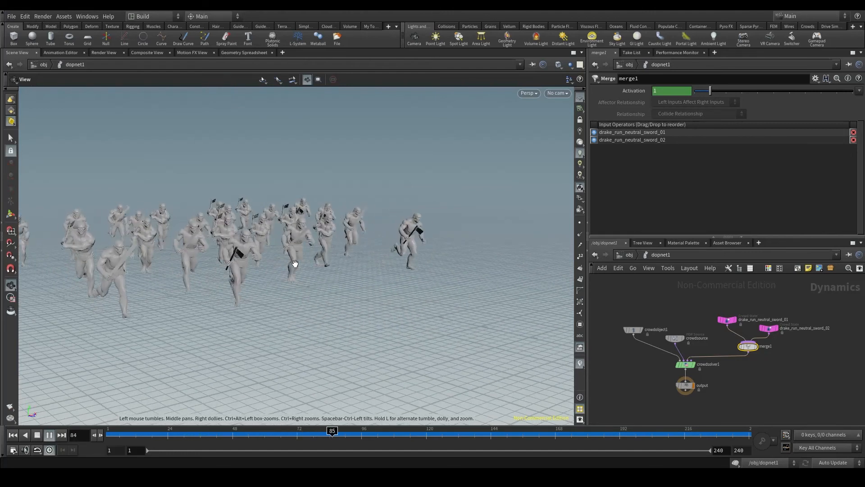
pyautogui.click(49, 435)
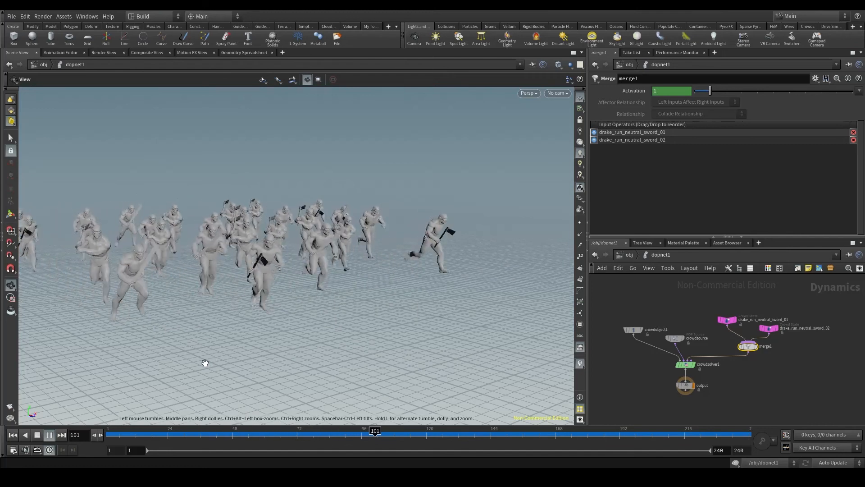
pyautogui.click(48, 435)
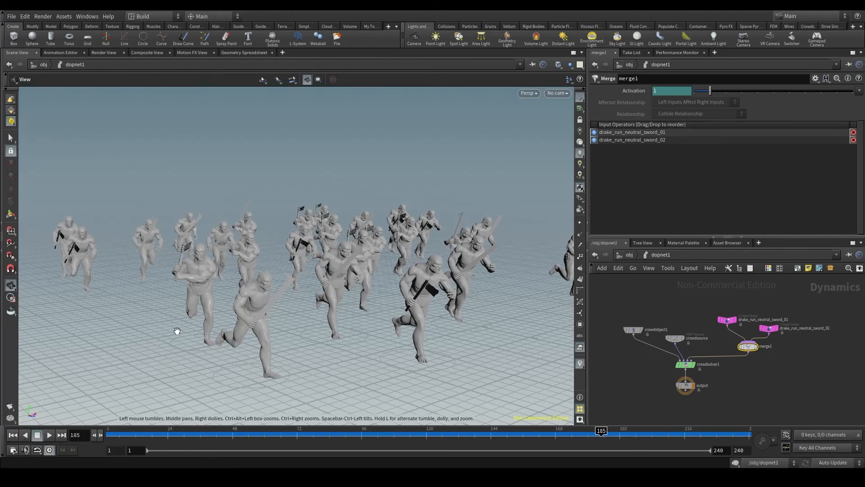
pyautogui.moveTo(201, 322)
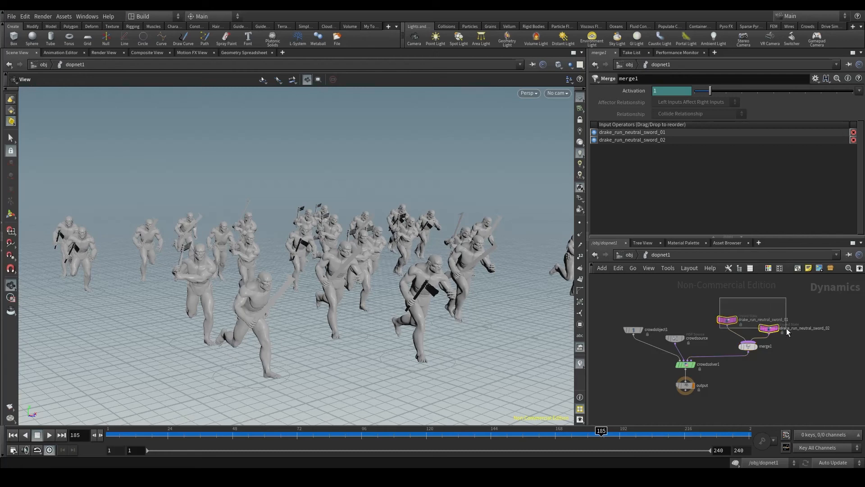
# Set the crowd states' Clip Playback Type to Locomotive.
pyautogui.click(768, 328)
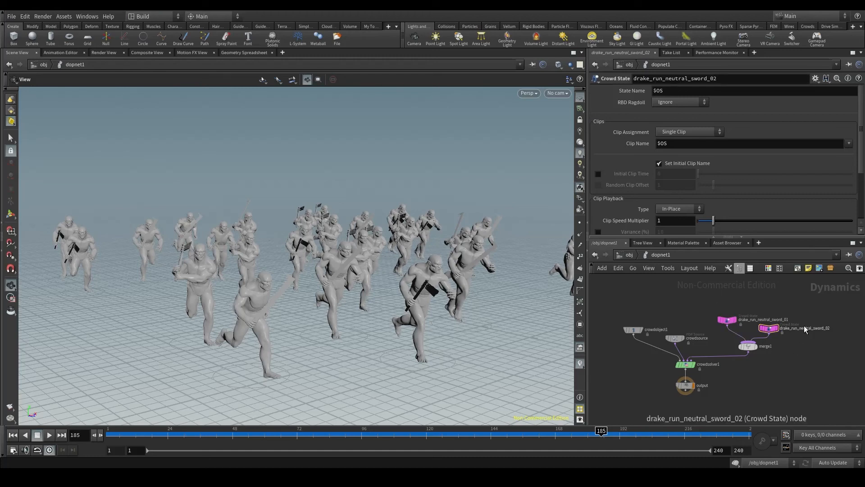
pyautogui.click(725, 319)
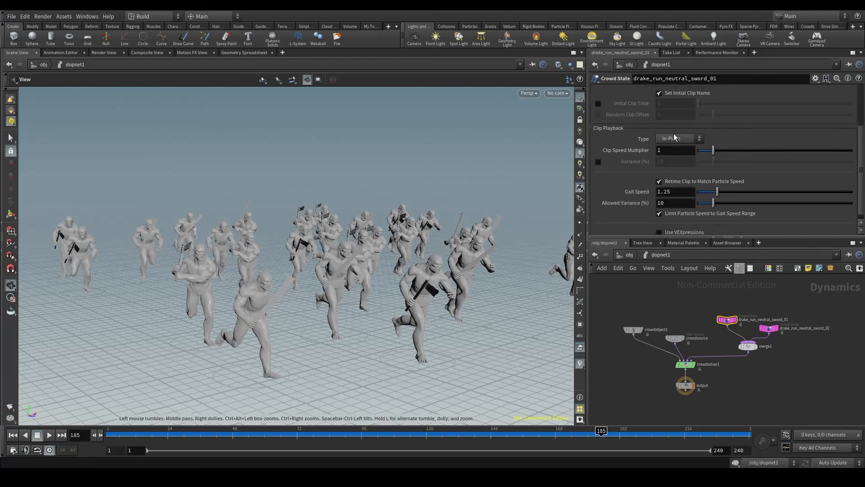
pyautogui.moveTo(630, 128)
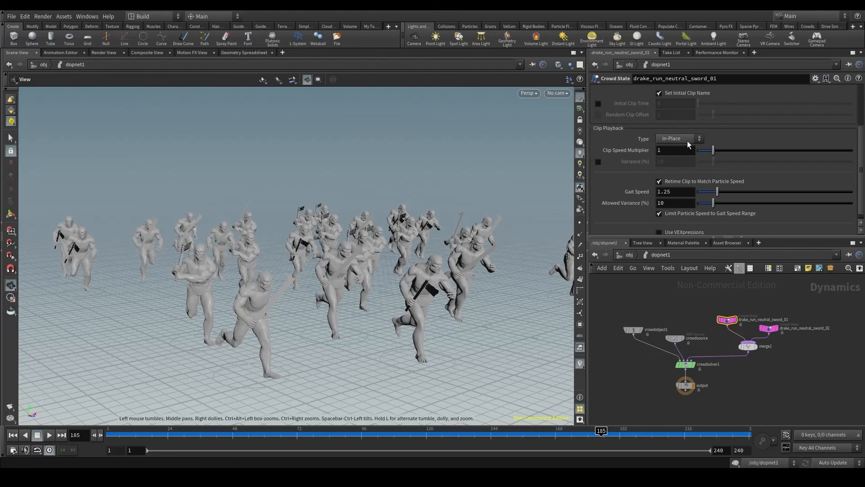
pyautogui.click(680, 138)
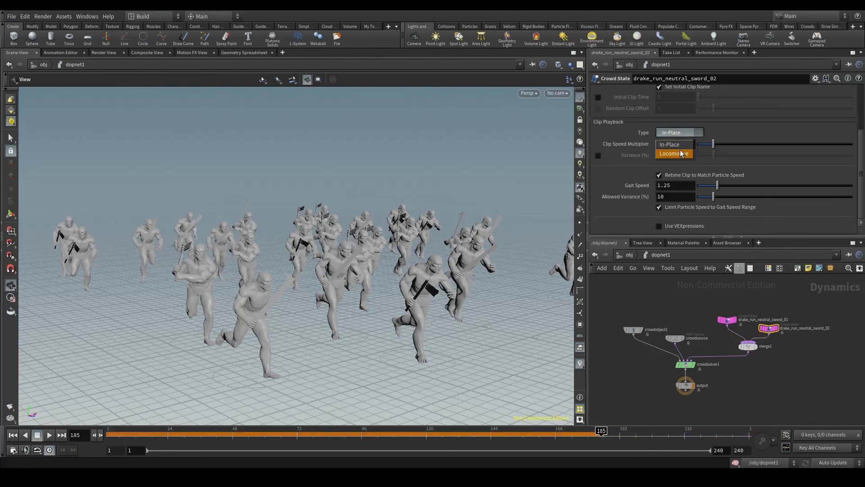
pyautogui.click(672, 154)
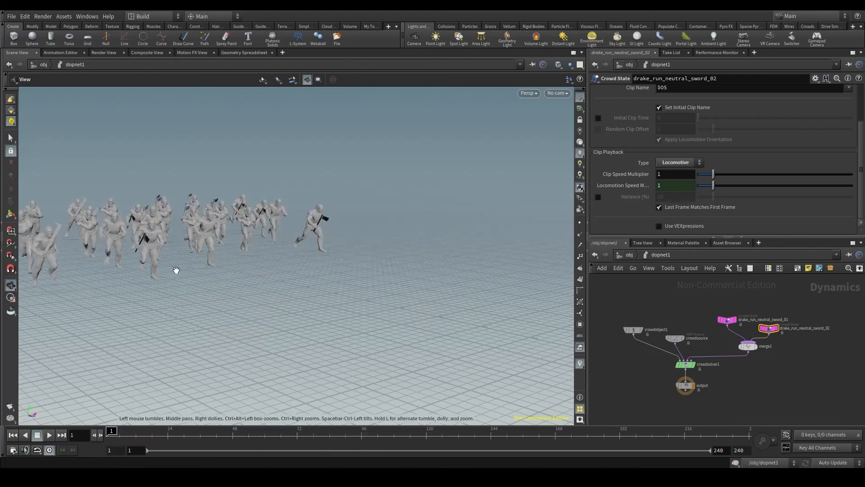
pyautogui.moveTo(116, 333)
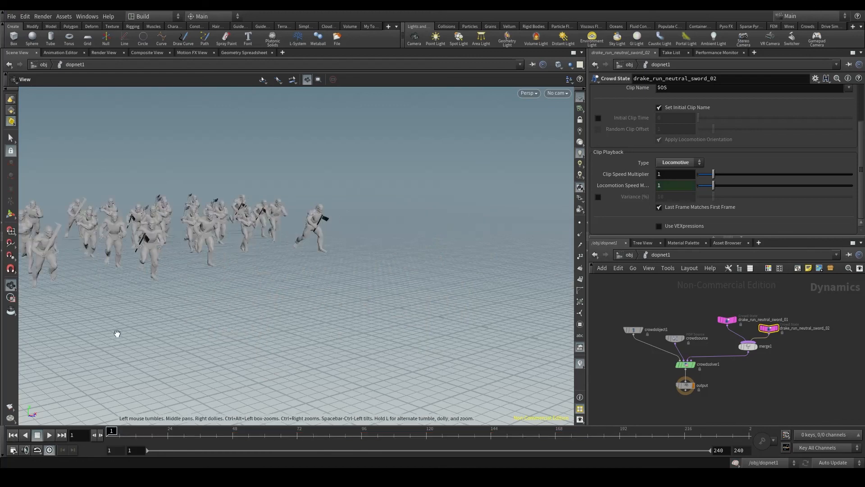
# Replay the simulation so agents run forward across the ground with locomotion.
pyautogui.click(49, 434)
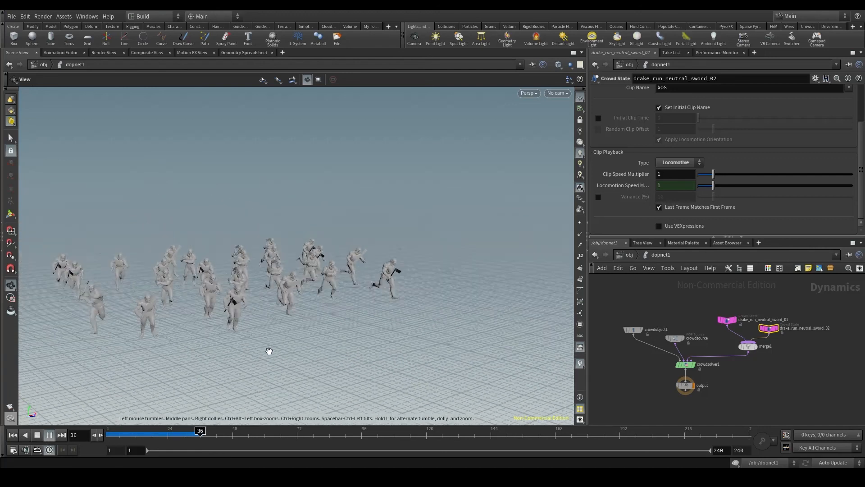
pyautogui.click(49, 435)
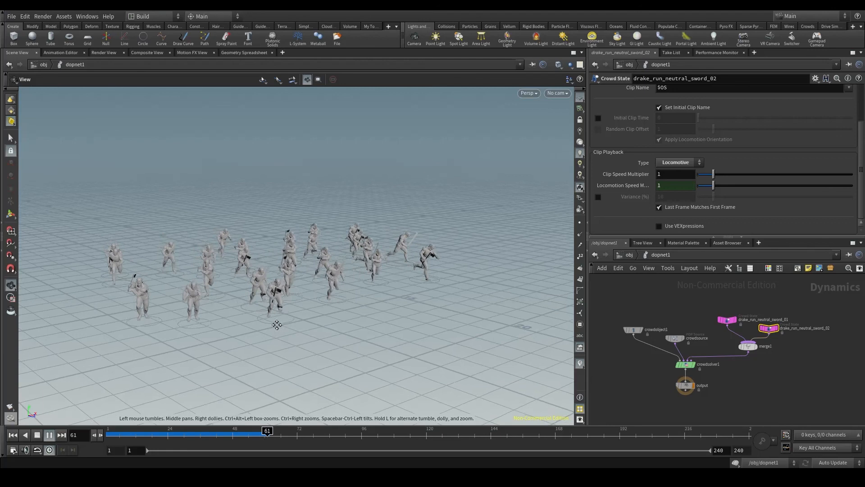